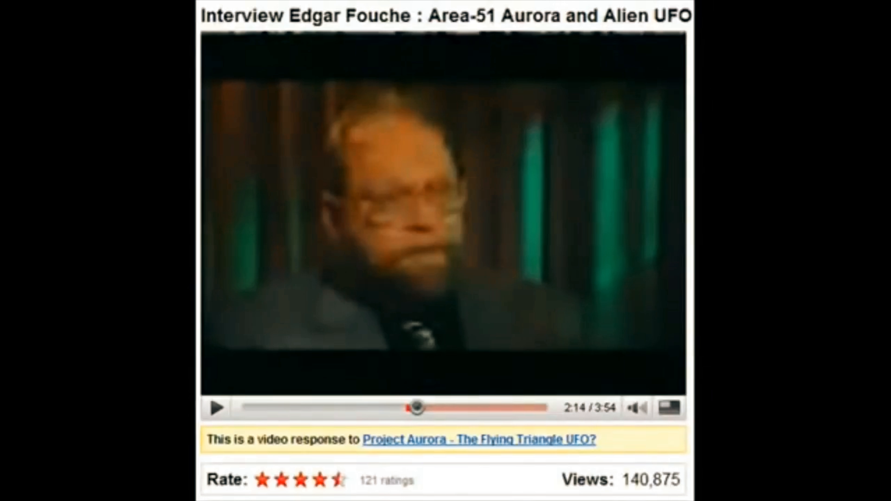
click(418, 407)
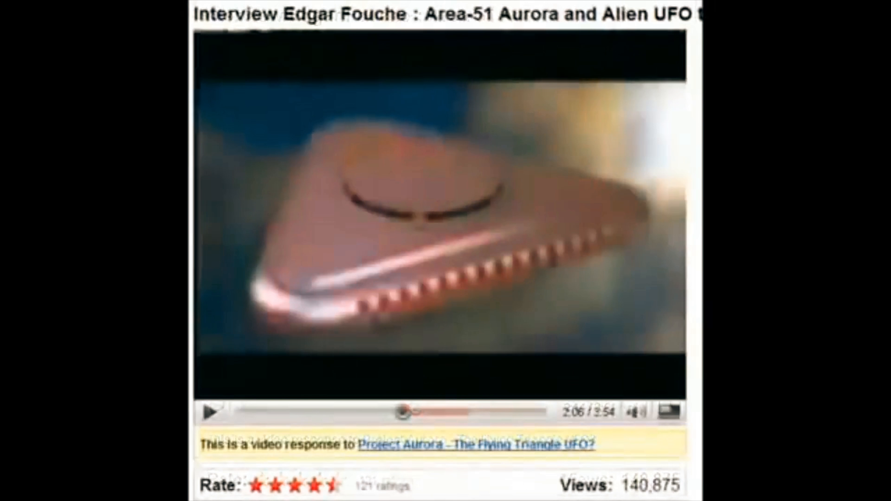